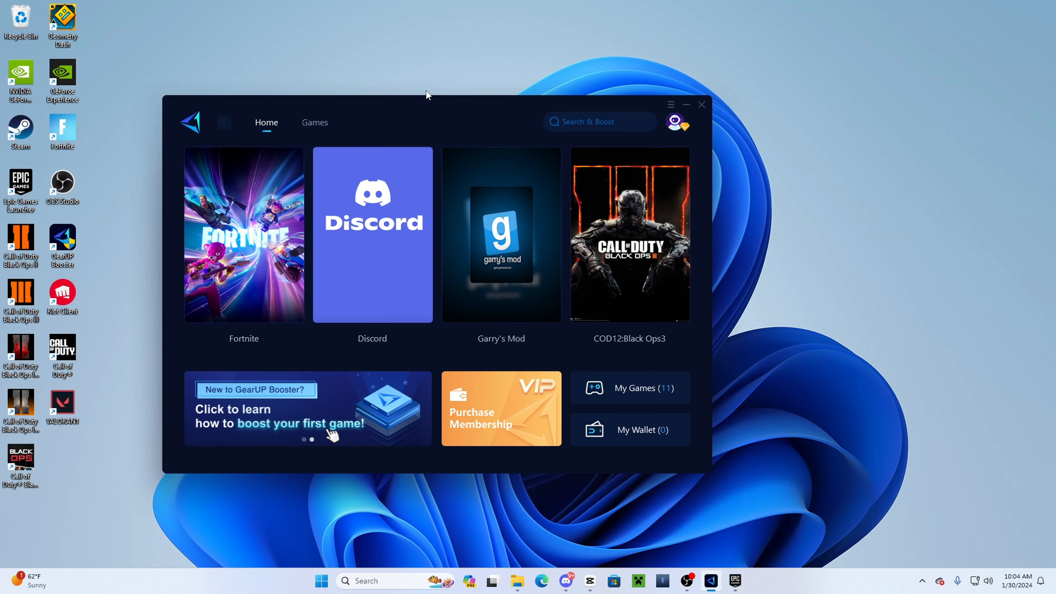
Centre the GearUP Booster window and show the account's 360 days of membership remaining
left_click_drag(431, 104, 522, 105)
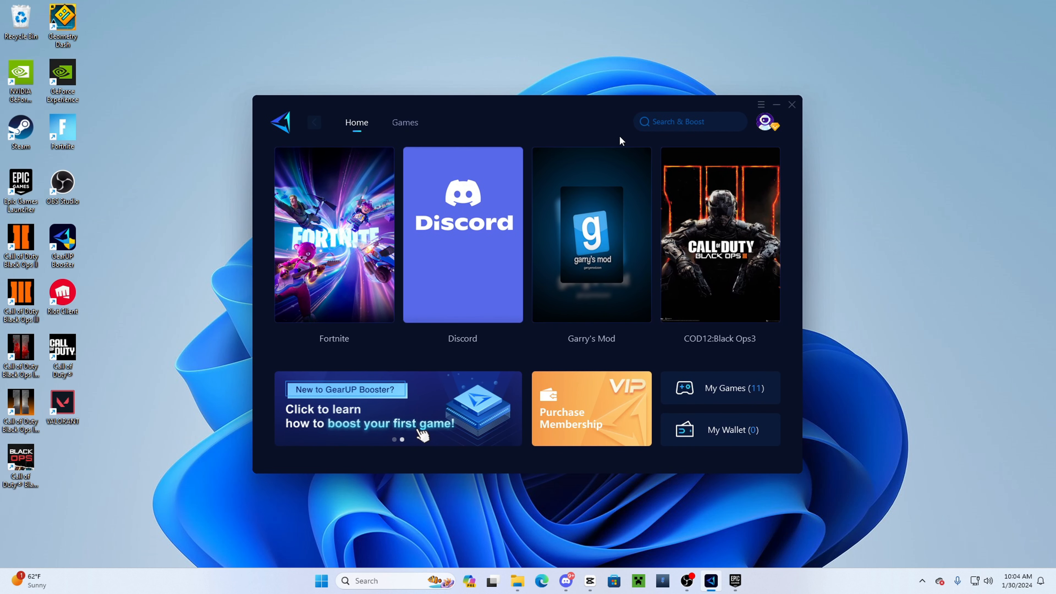
left_click(768, 123)
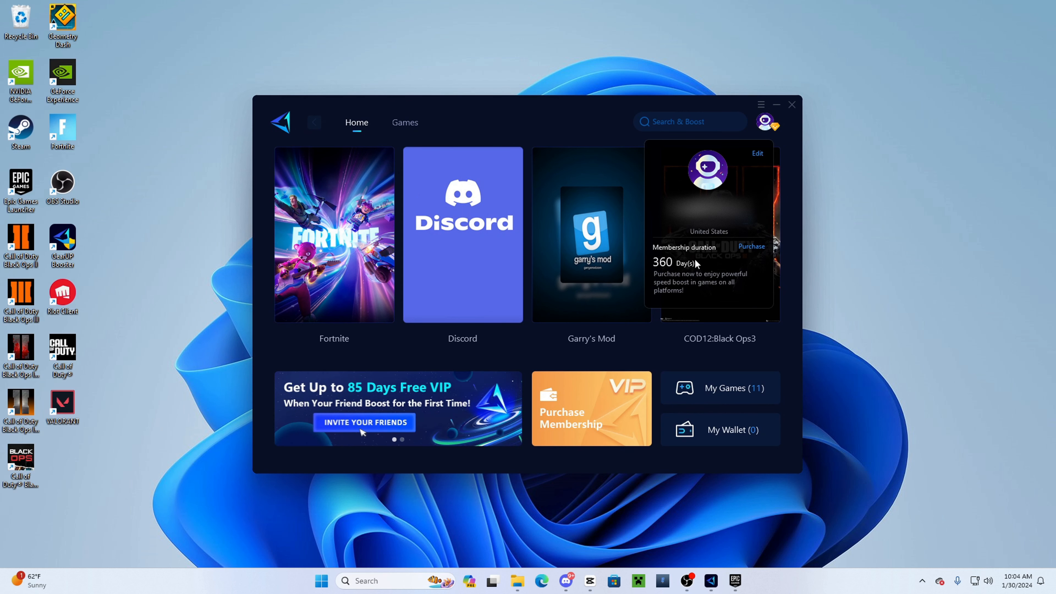
mouse_move(701, 250)
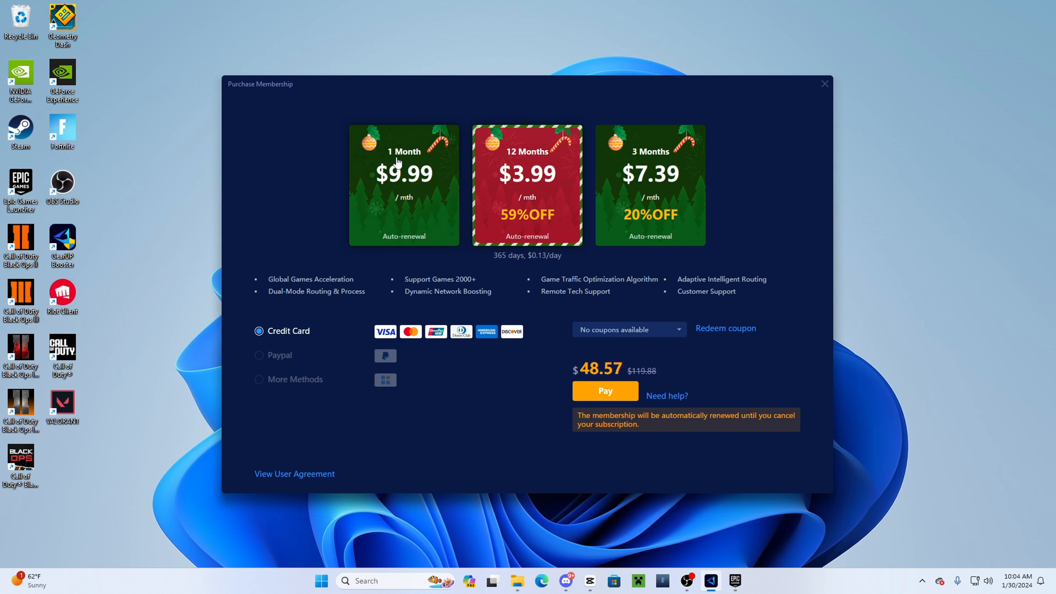
mouse_move(436, 187)
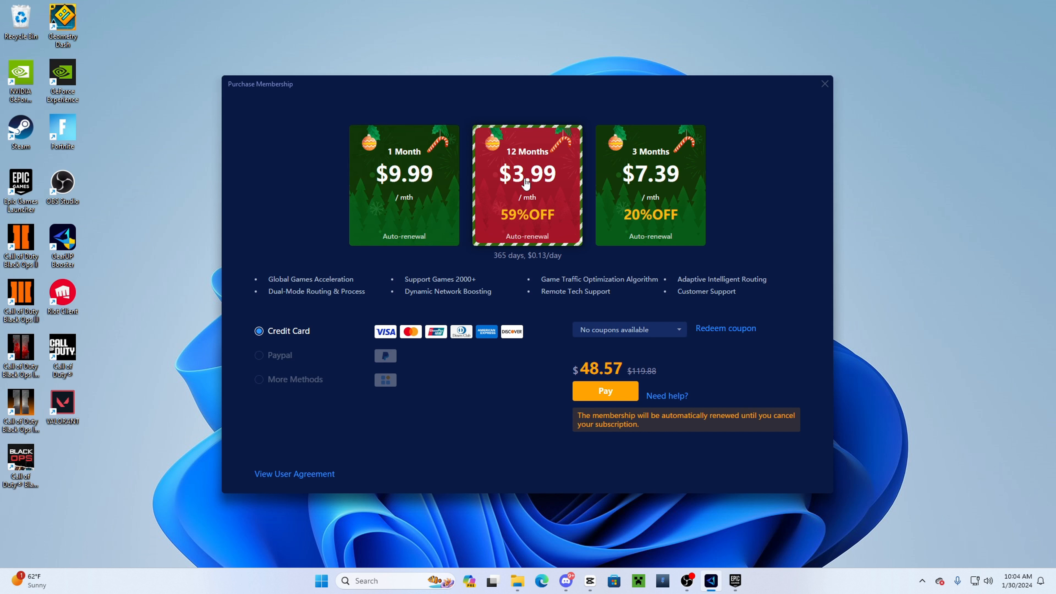
mouse_move(513, 224)
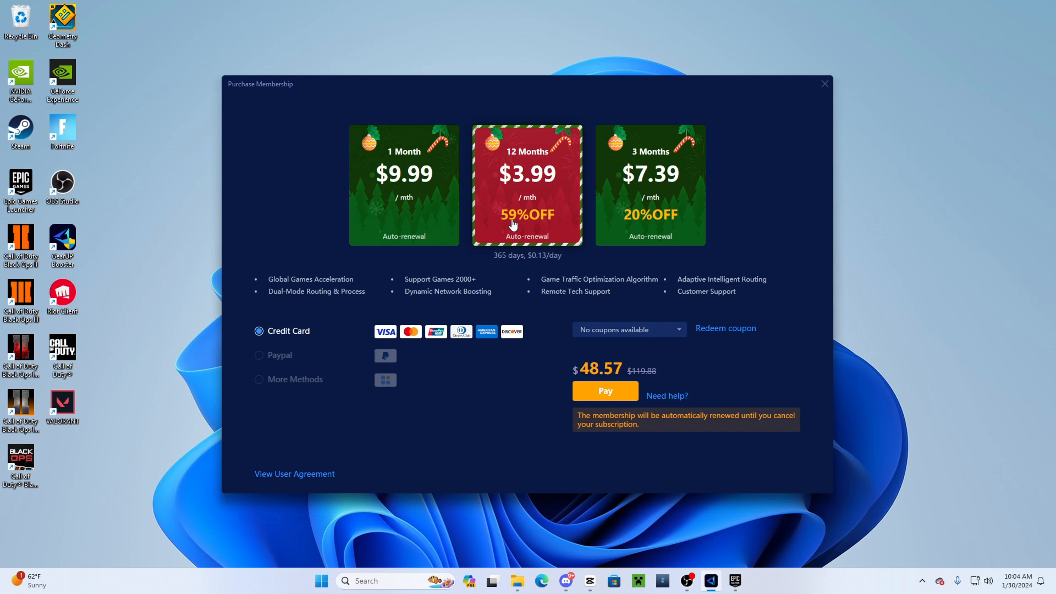
mouse_move(542, 177)
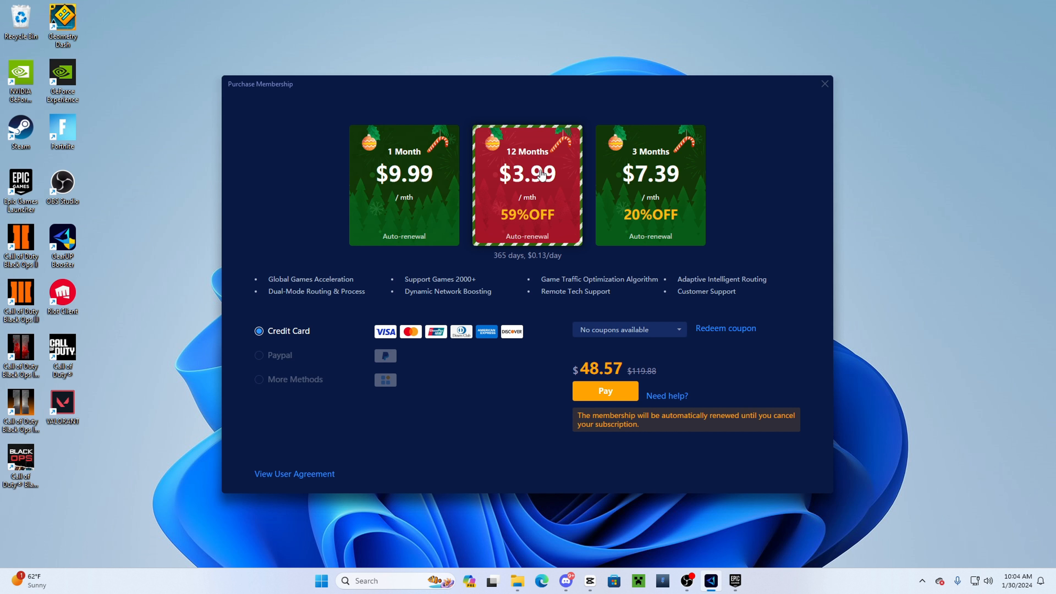
mouse_move(682, 329)
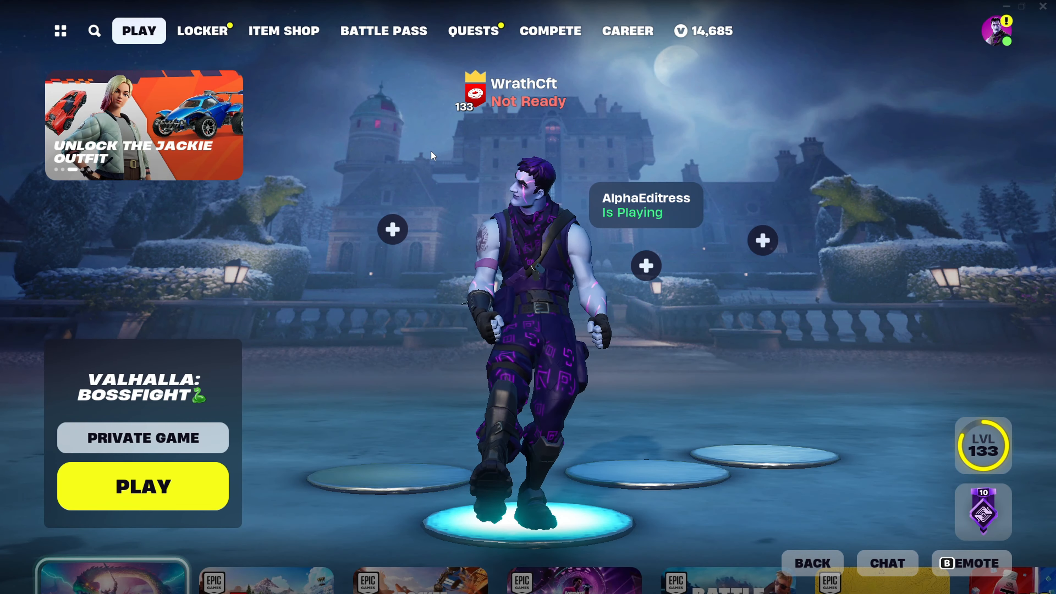
Show the Fortnite lobby with the Valhalla: Bossfight private game, then return to the booster
left_click(143, 485)
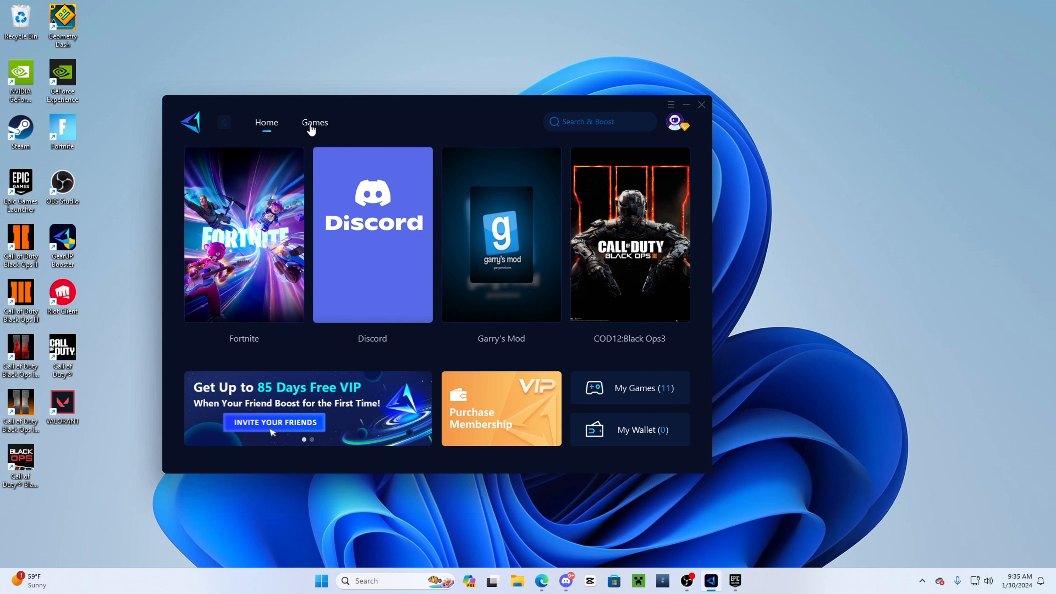
Browse the Games library, then boost Fortnite on the NA-WEST auto node and launch it
left_click(315, 123)
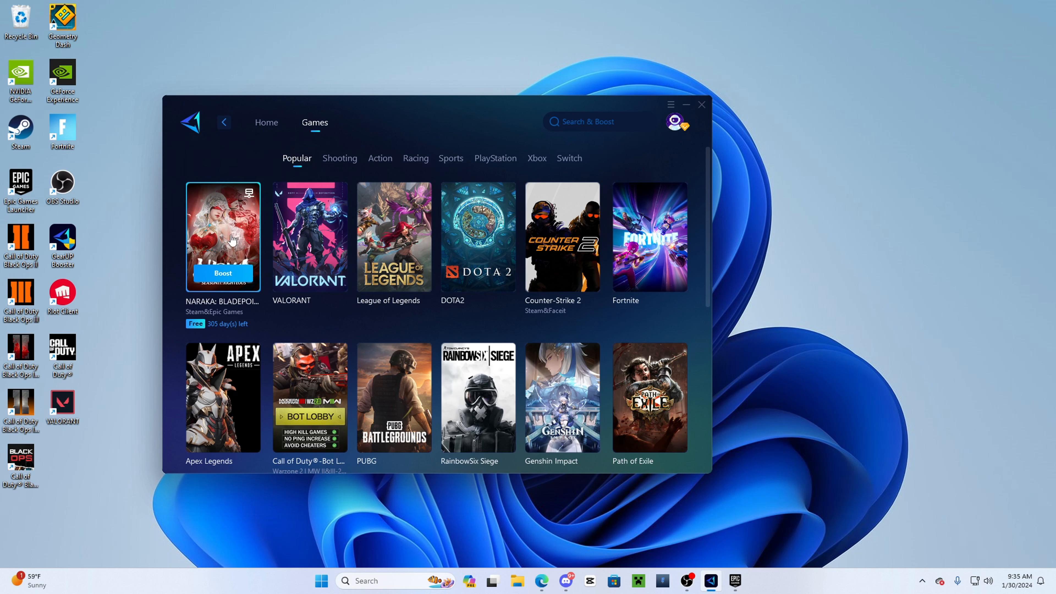
scroll("down", 3)
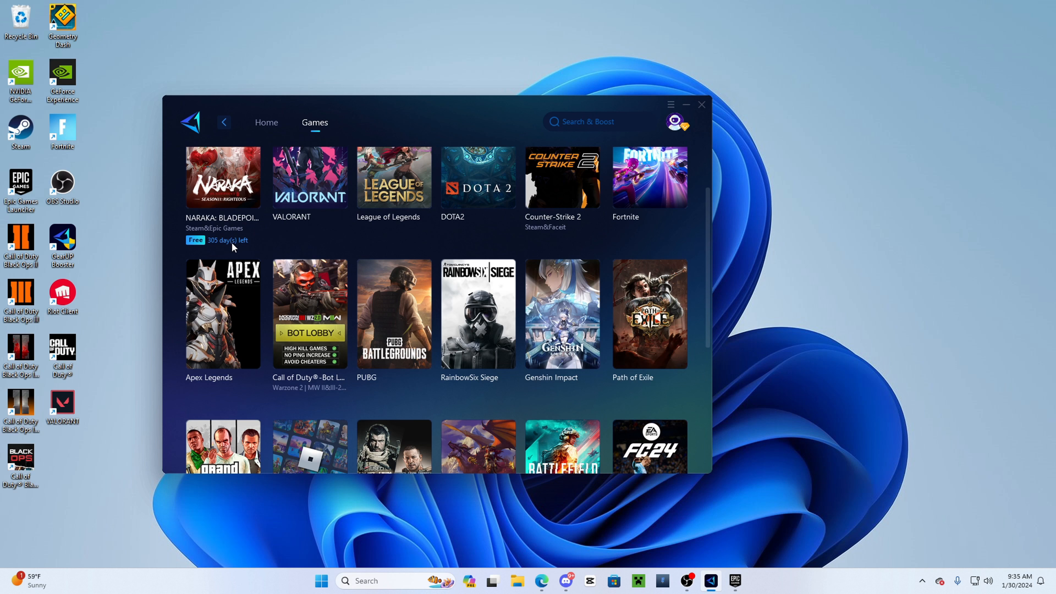
left_click(265, 123)
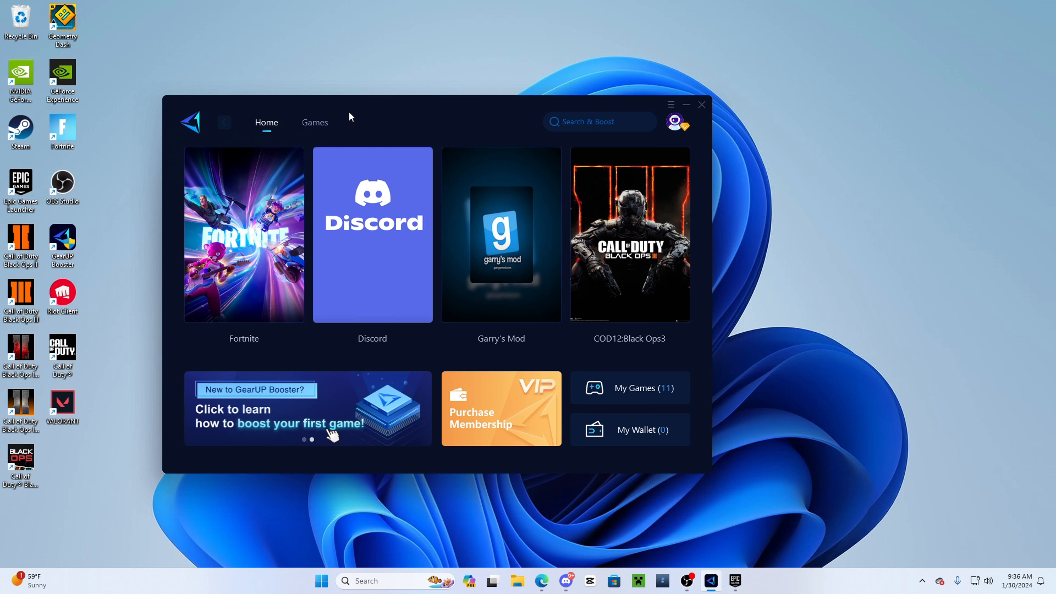
mouse_move(270, 145)
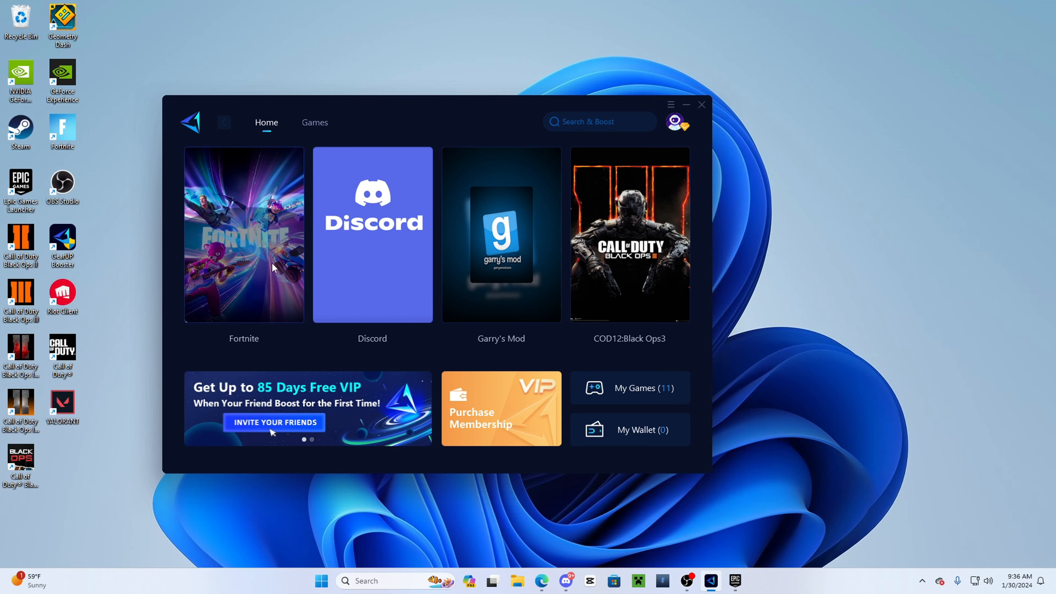
left_click(244, 234)
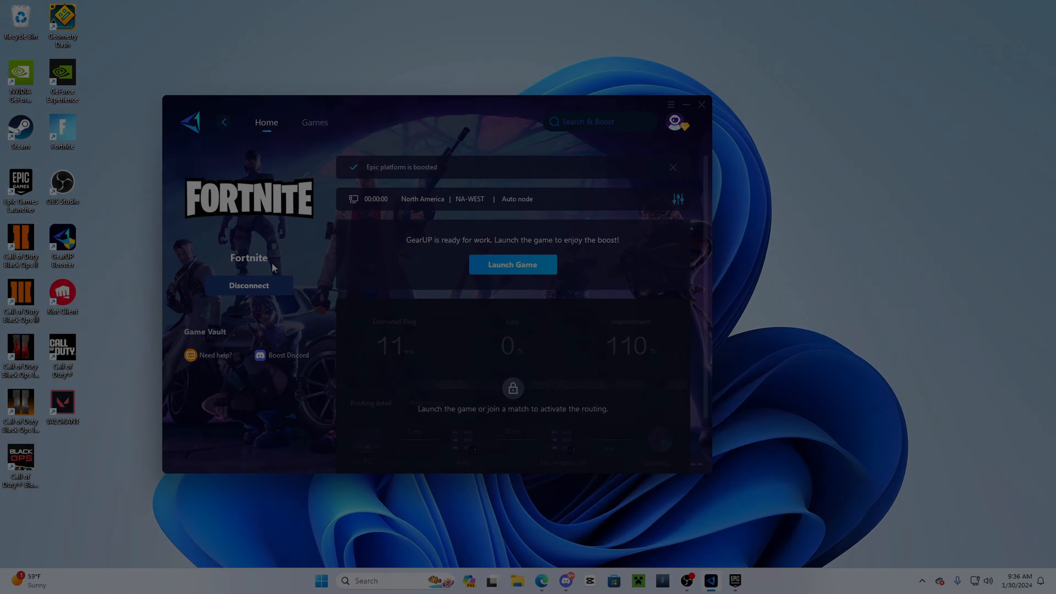
left_click(512, 264)
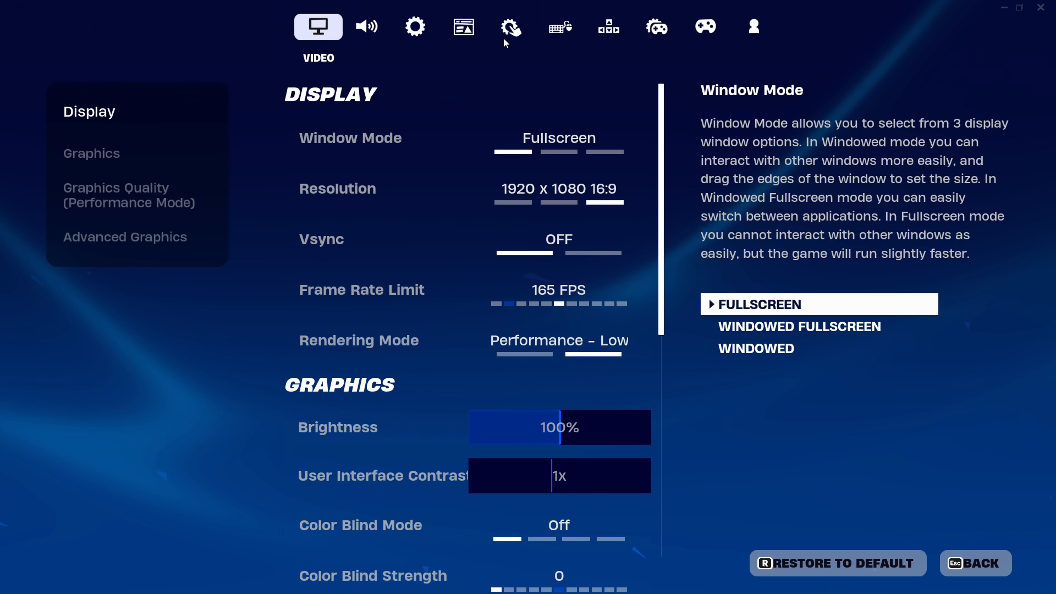
Leave Video settings for the lobby and start solo Battle Royale matchmaking
left_click(414, 27)
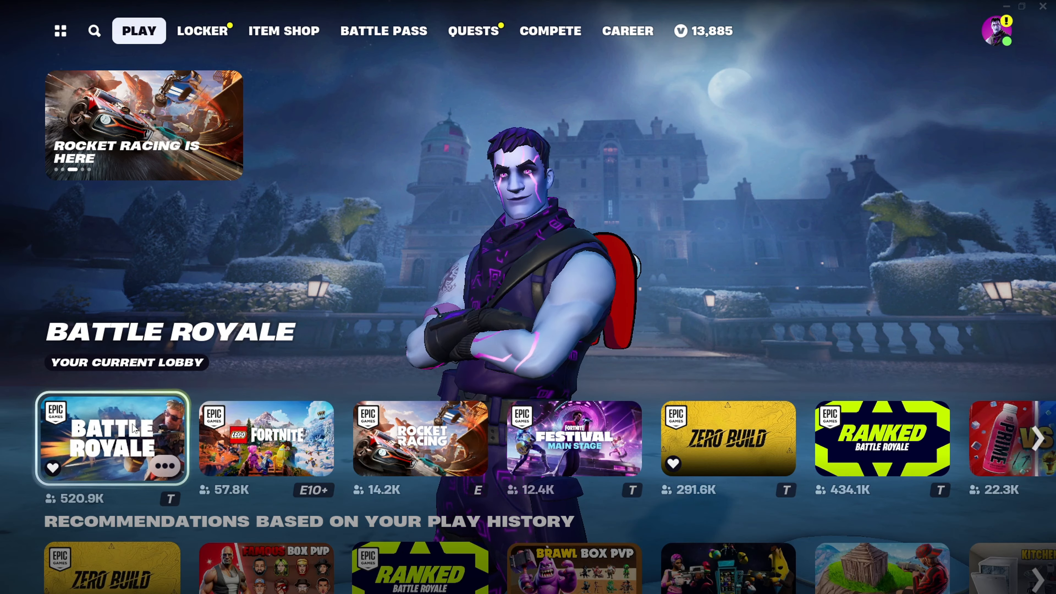
left_click(111, 442)
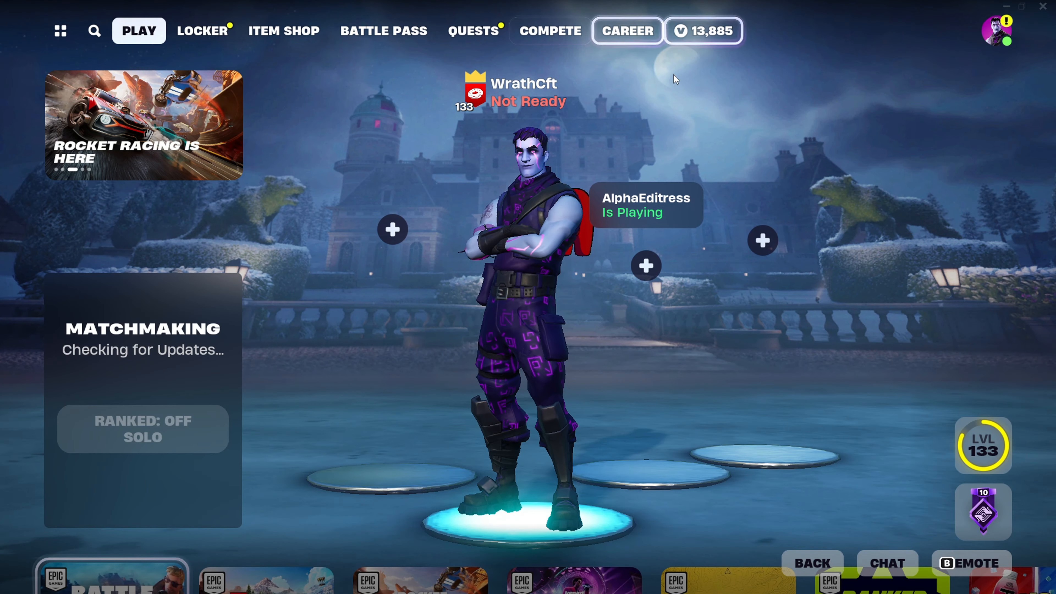